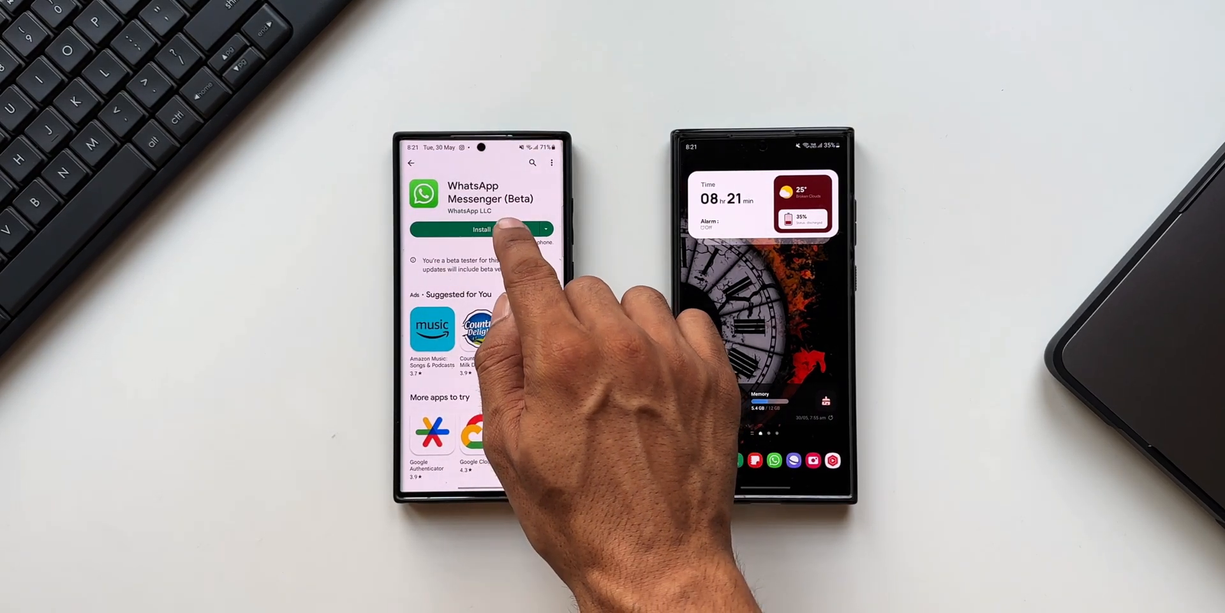
# Install WhatsApp Messenger (Beta) from the Play Store and launch it to the welcome screen.
pyautogui.click(480, 229)
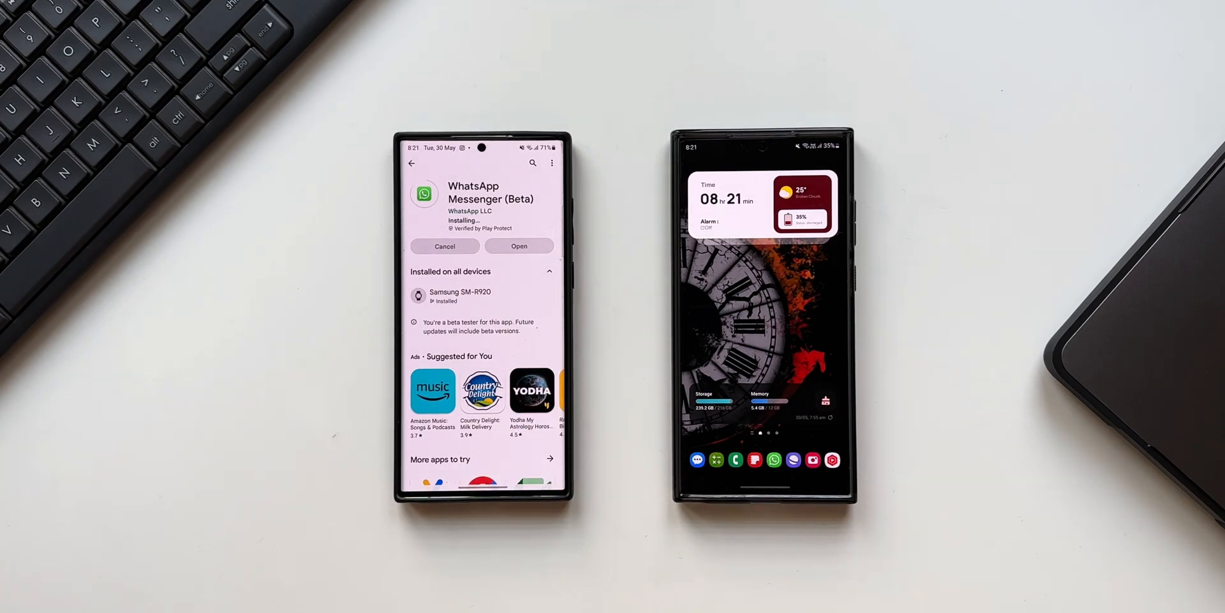
pyautogui.click(519, 229)
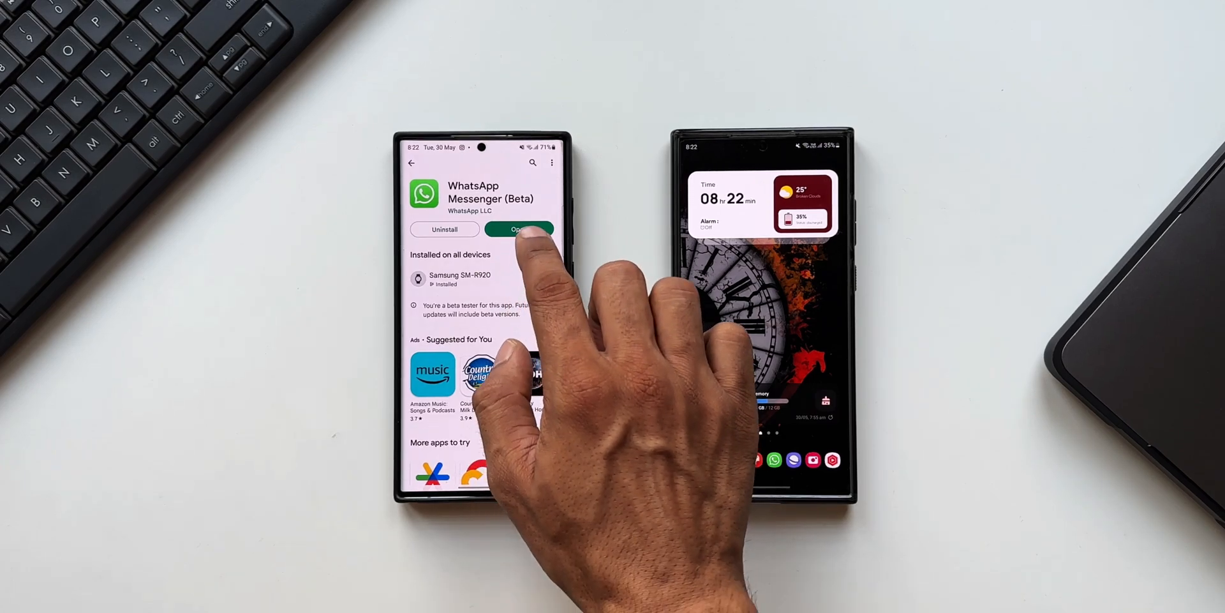
pyautogui.click(519, 228)
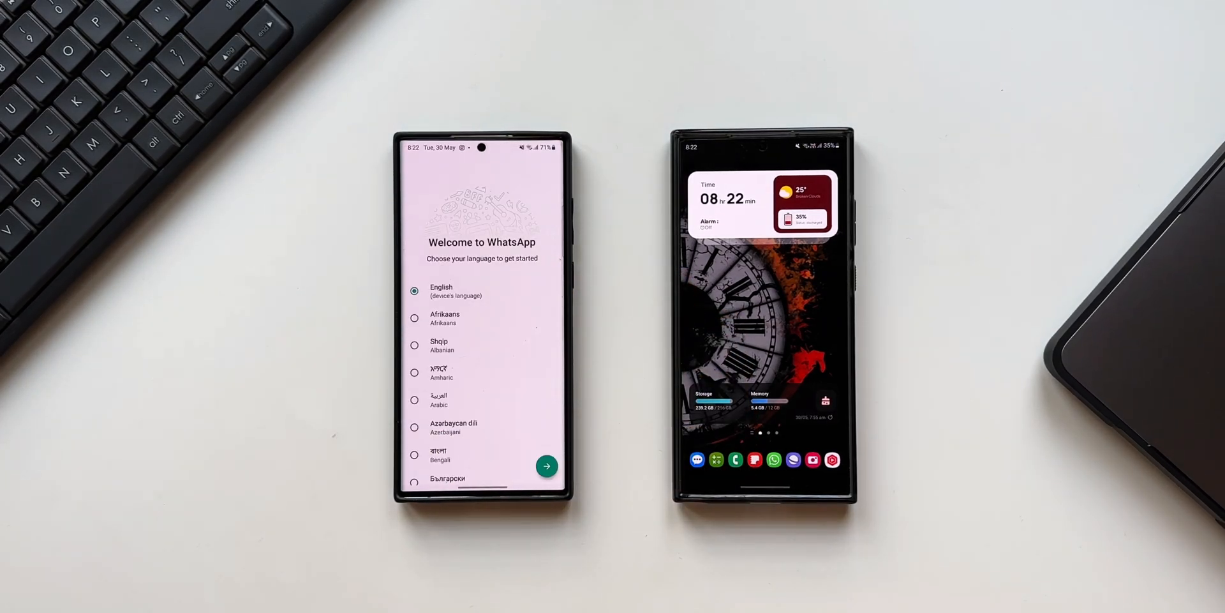
# Keep English, continue to the phone number screen and choose to link to an existing account.
pyautogui.click(548, 465)
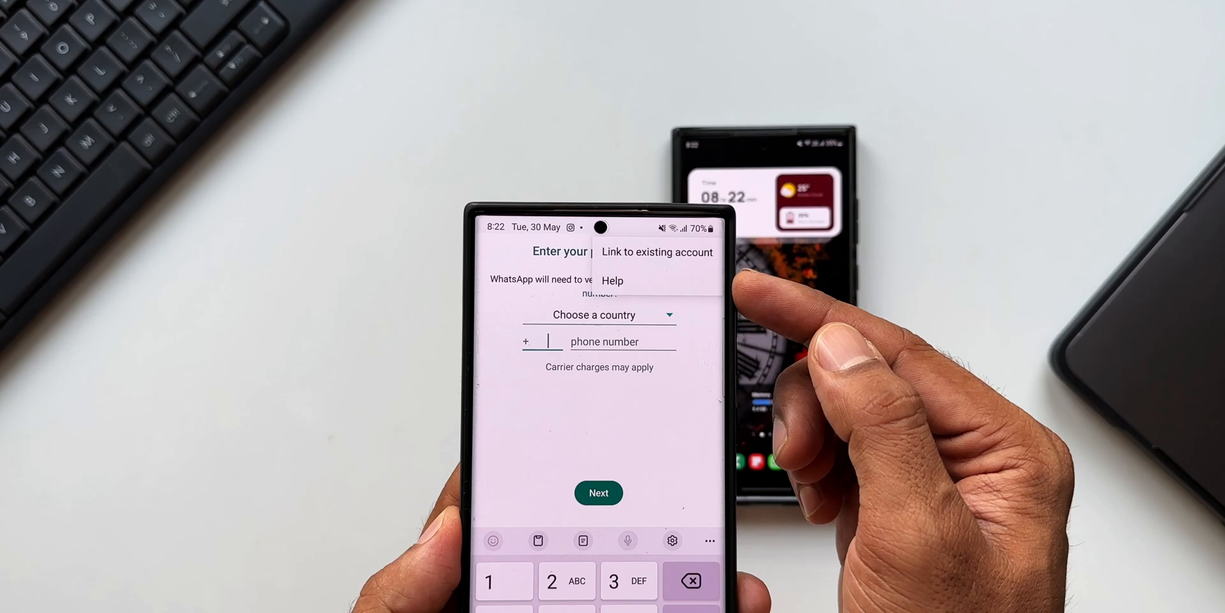
pyautogui.click(656, 252)
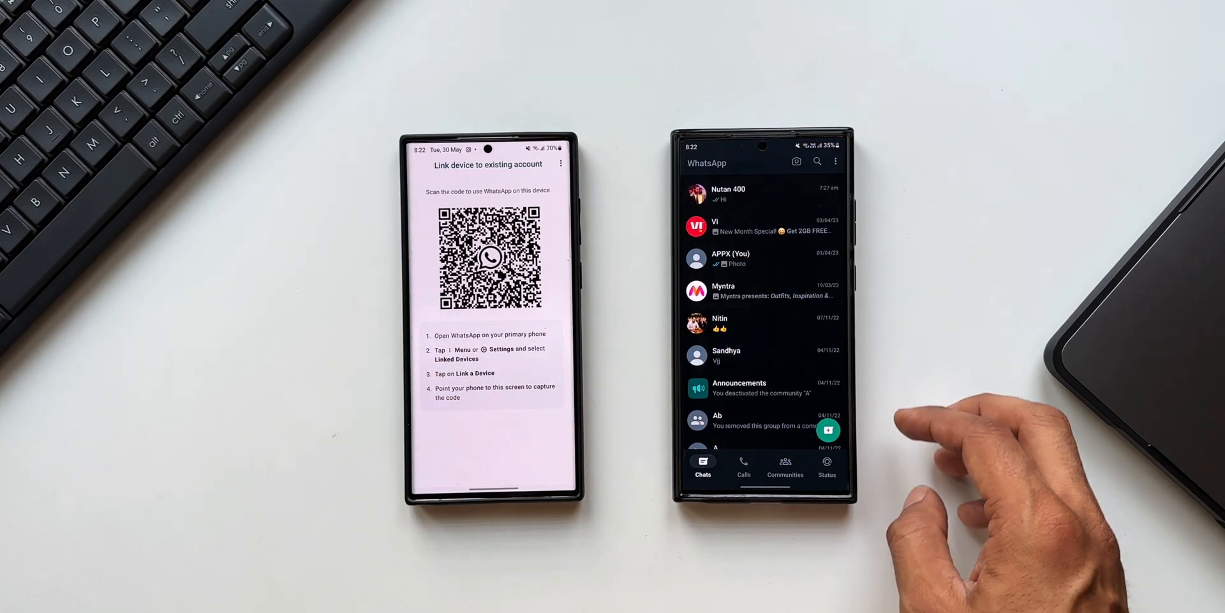
# On the primary phone, go to Linked devices and start the Link a device QR scanner.
pyautogui.click(834, 161)
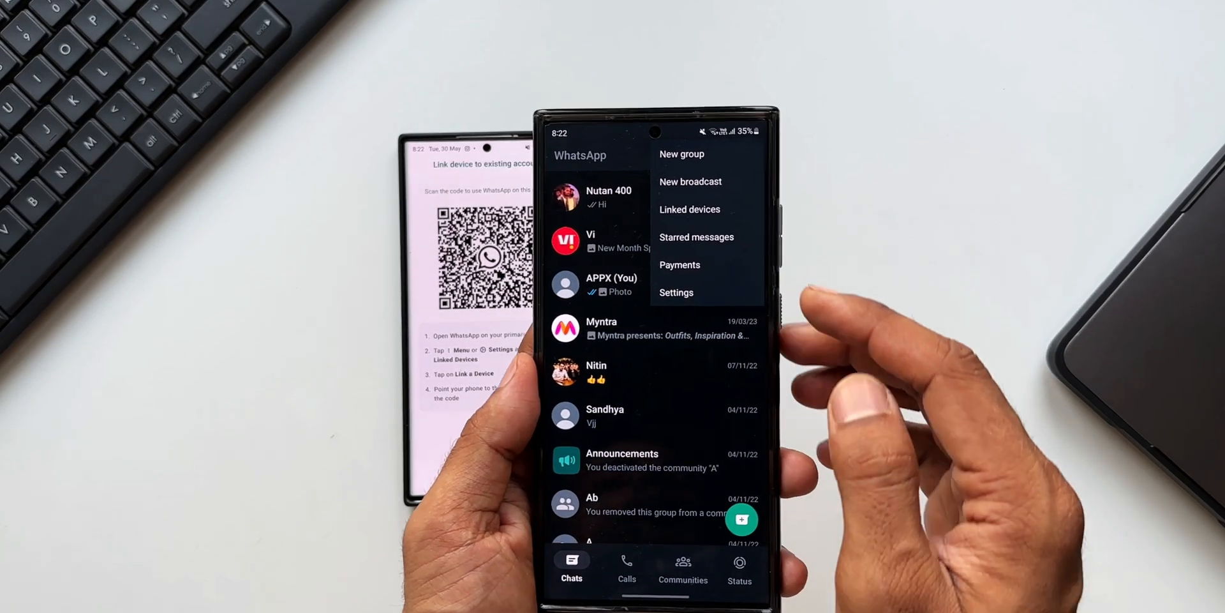
pyautogui.click(689, 208)
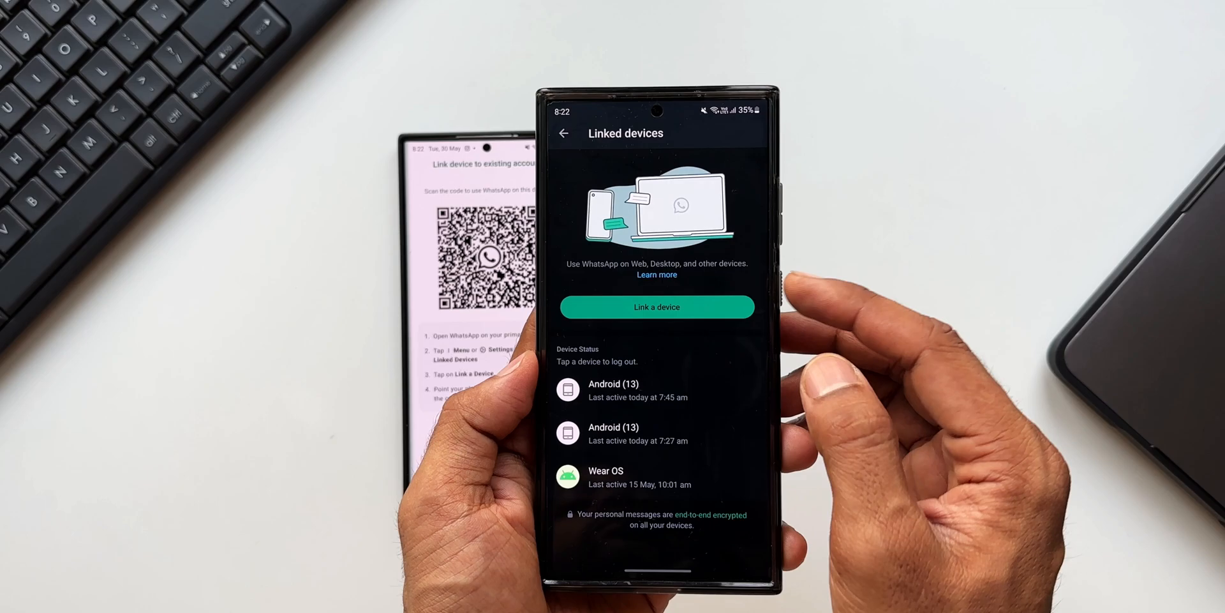
pyautogui.click(656, 306)
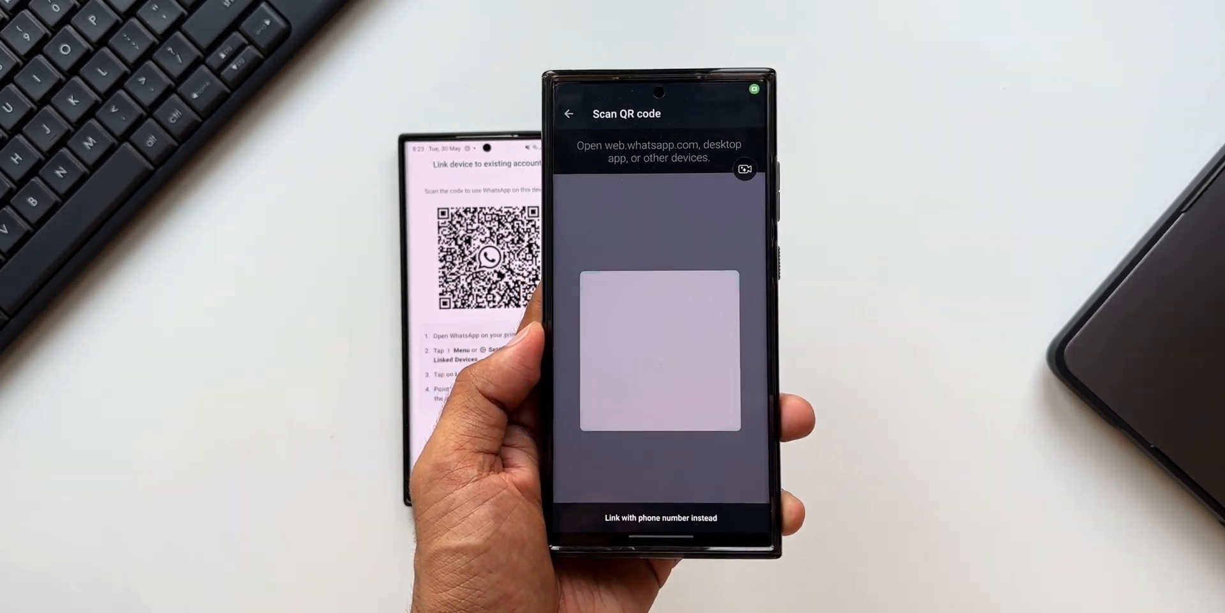